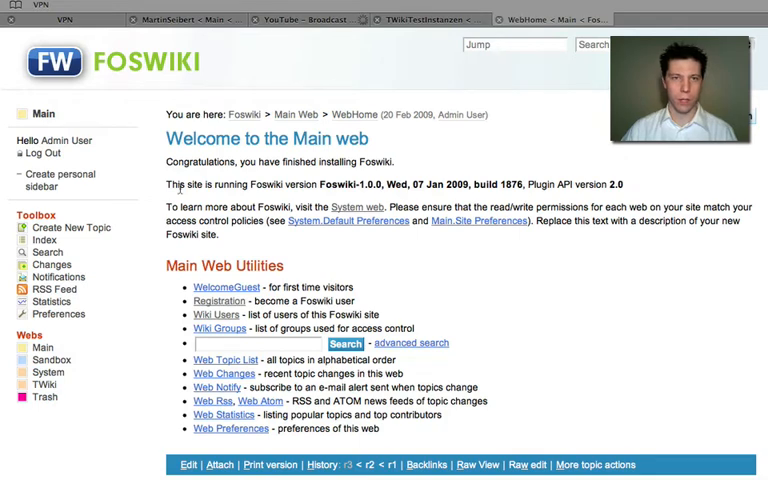
# Step: Navigate to the System web and show the list of registered Foswiki users
pyautogui.click(48, 372)
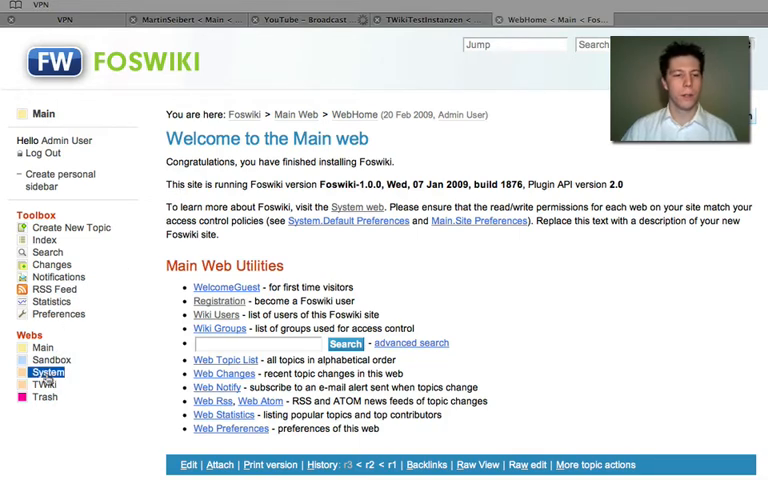
pyautogui.click(46, 368)
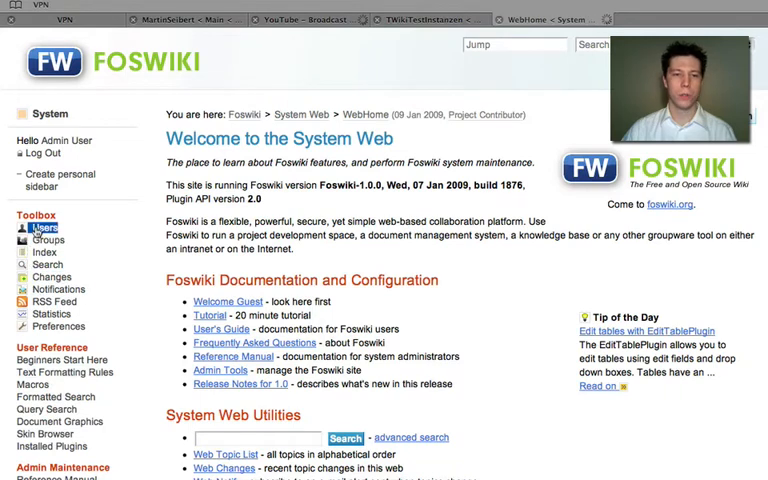
pyautogui.click(46, 228)
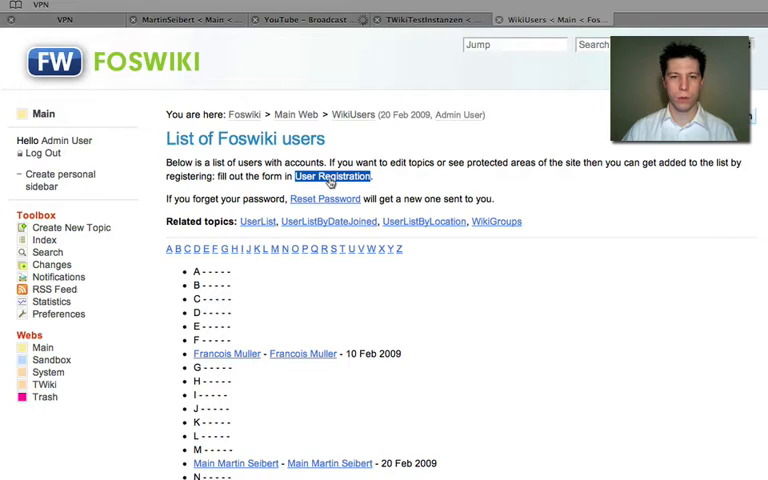
pyautogui.click(334, 176)
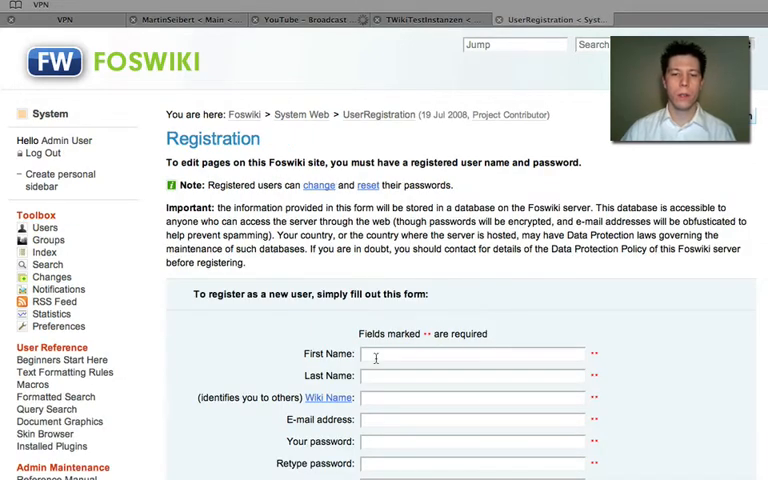
pyautogui.write('Marti')
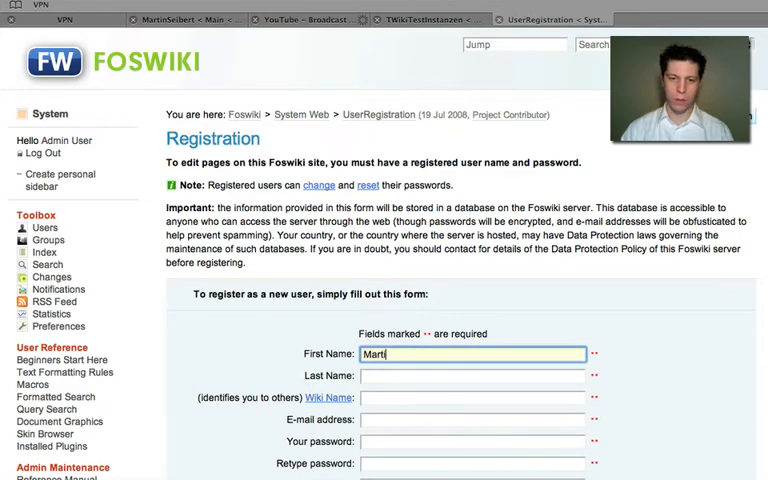
pyautogui.write('Seibert')
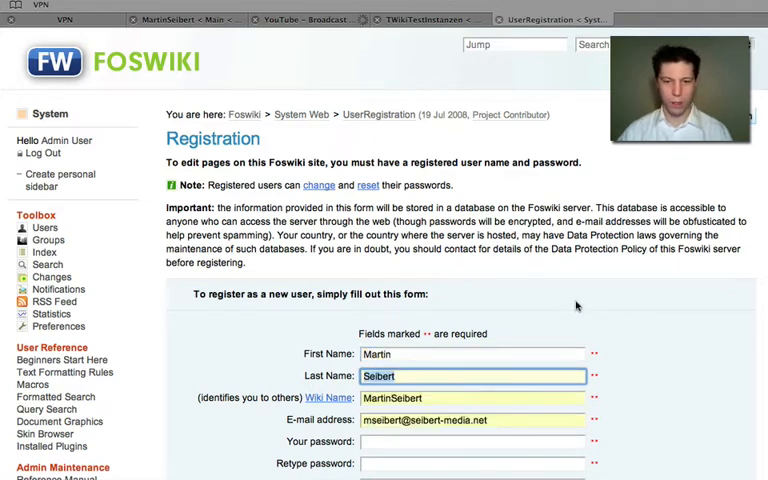
pyautogui.scroll(-3)
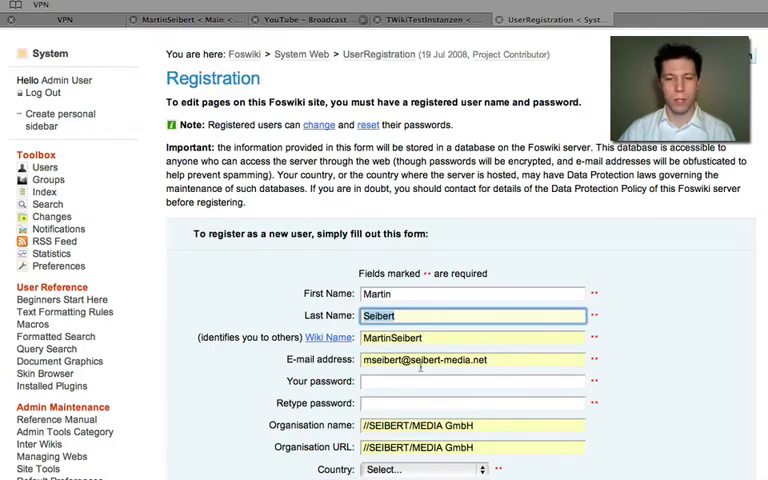
# Step: Clear the organisation URL, set country Germany and submit, getting 'MartinSeibert already registered'
pyautogui.scroll(-3)
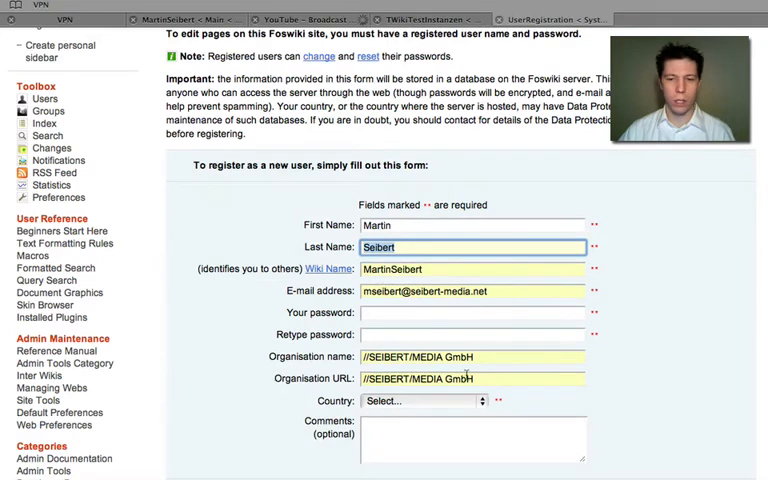
pyautogui.click(472, 376)
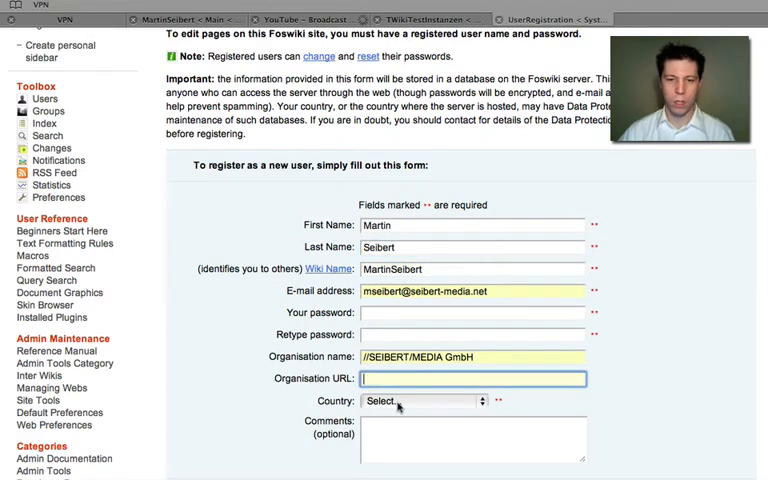
pyautogui.click(420, 400)
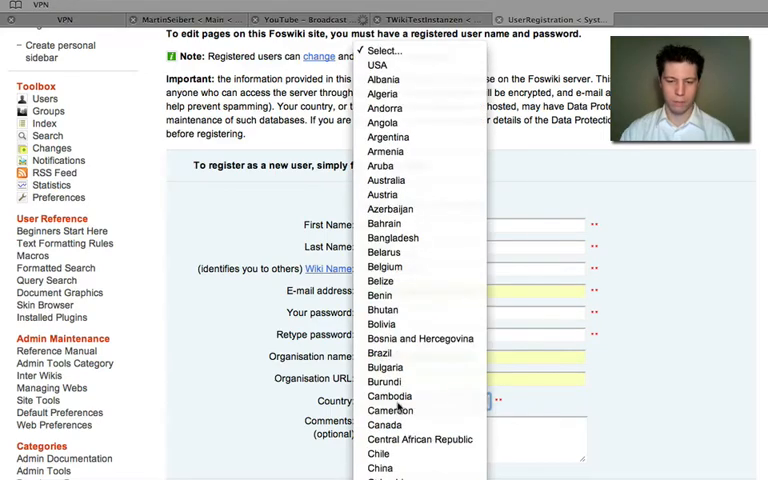
pyautogui.click(424, 276)
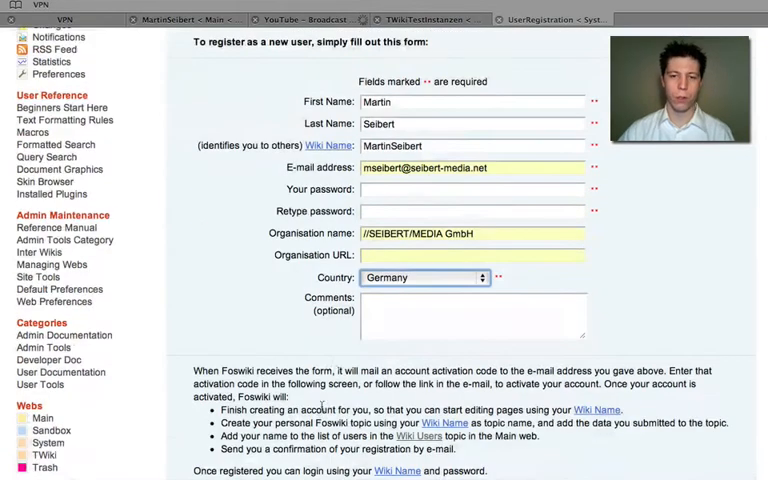
pyautogui.scroll(-3)
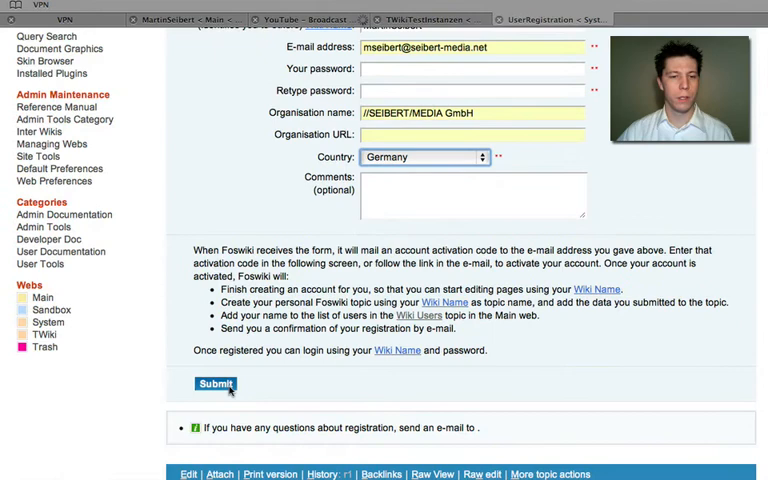
pyautogui.click(212, 384)
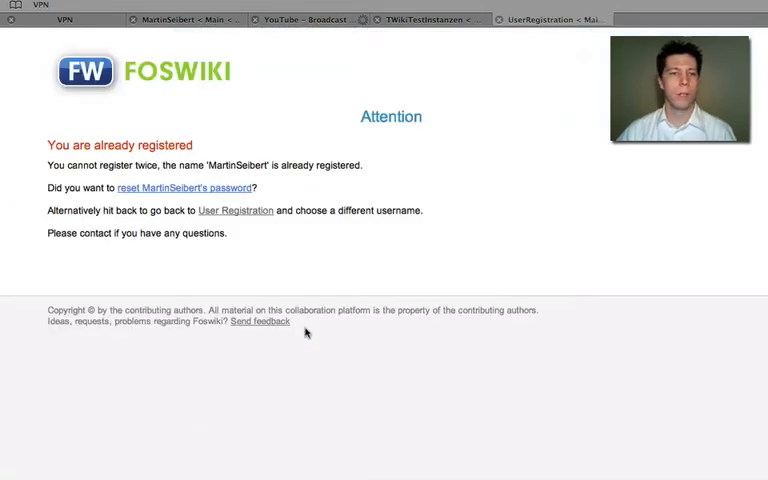